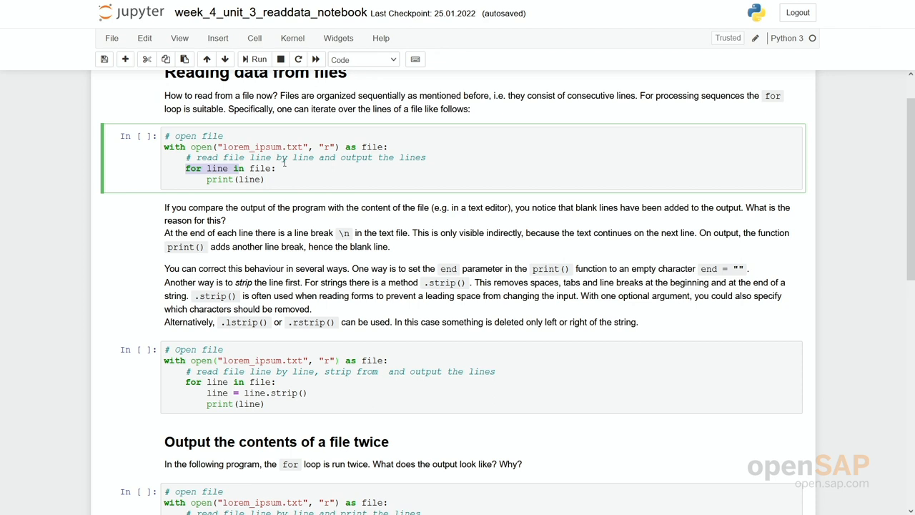
Step: Run the cell that prints lorem_ipsum.txt line by line, leaving blank lines between them
click(265, 181)
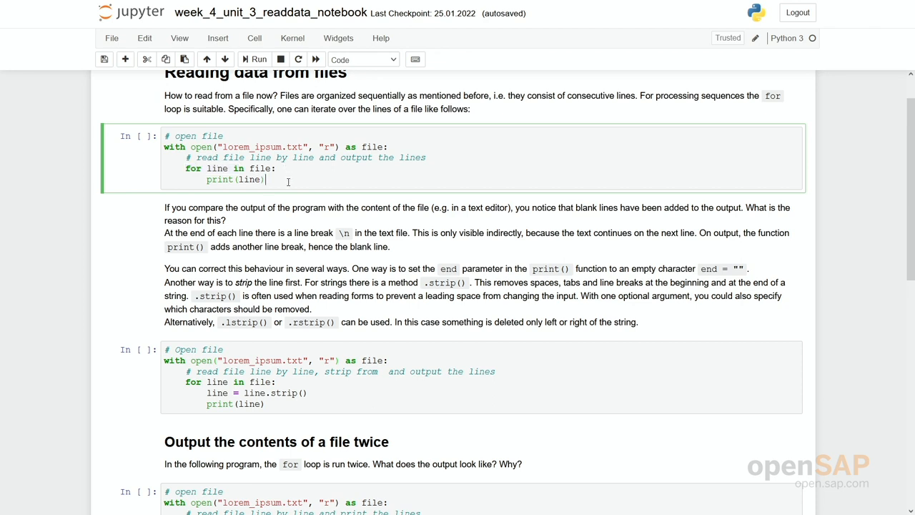
click(258, 59)
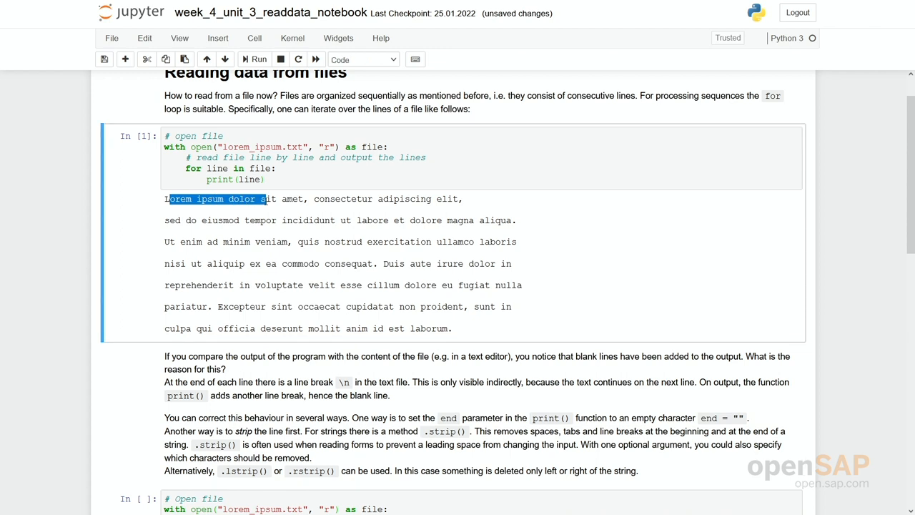
click(465, 206)
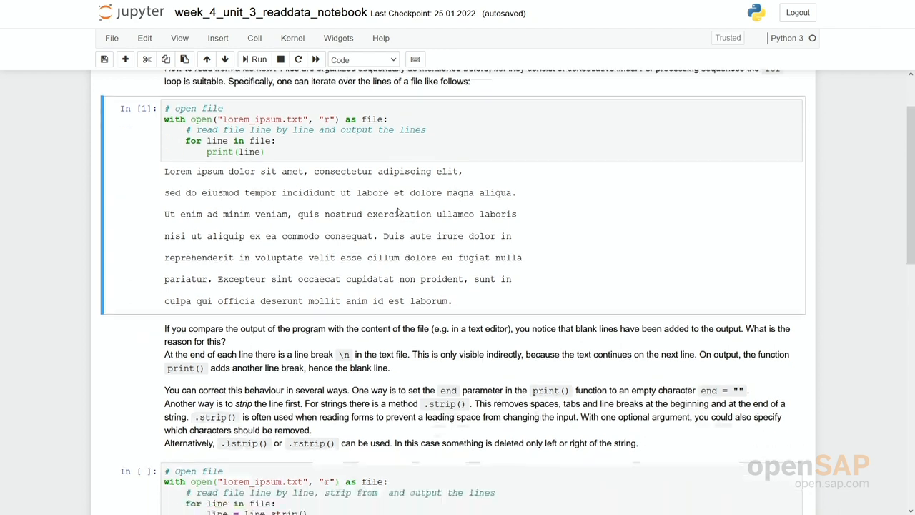
scroll(down, 3)
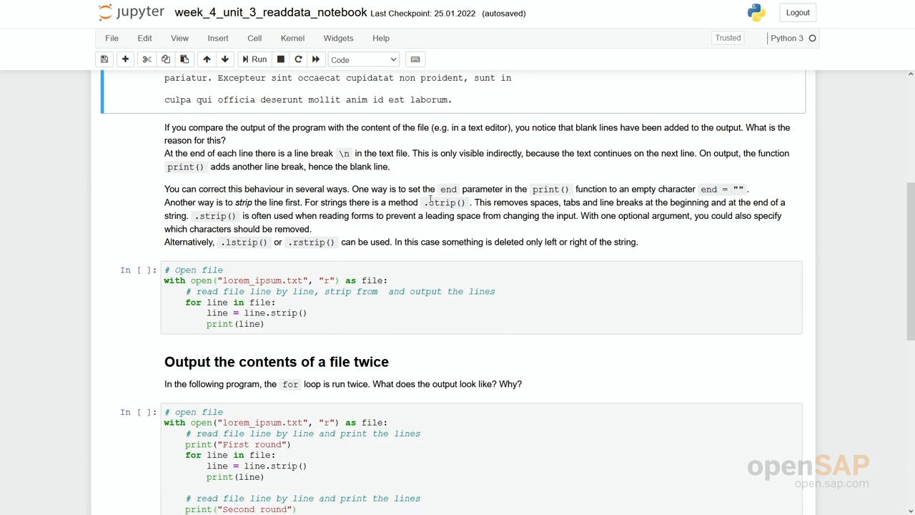
double_click(443, 203)
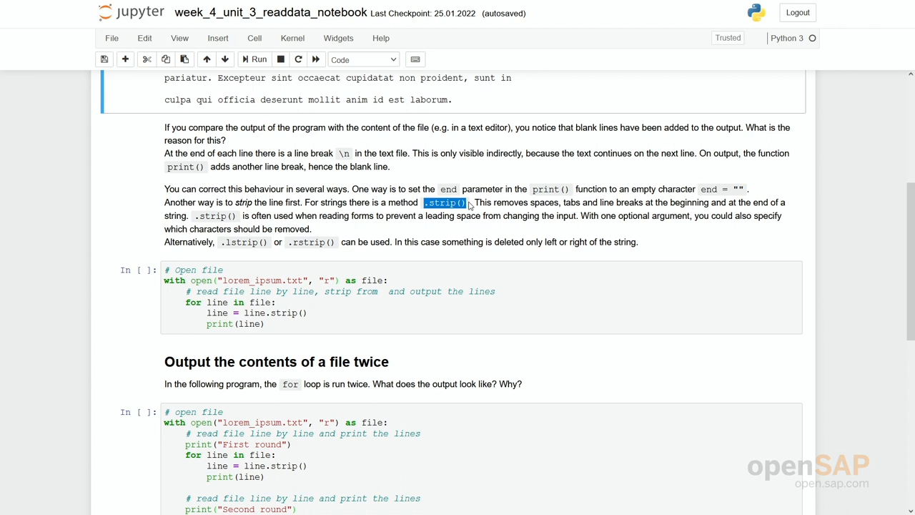
click(360, 60)
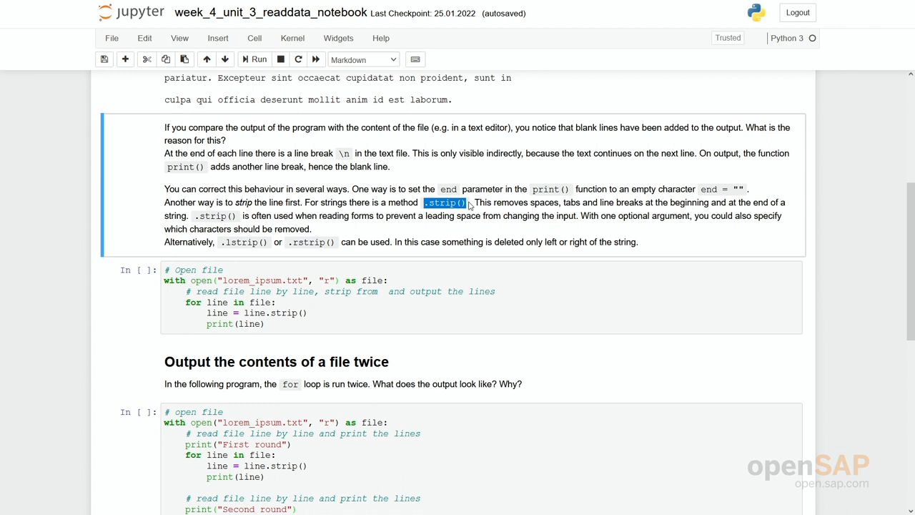
scroll(down, 3)
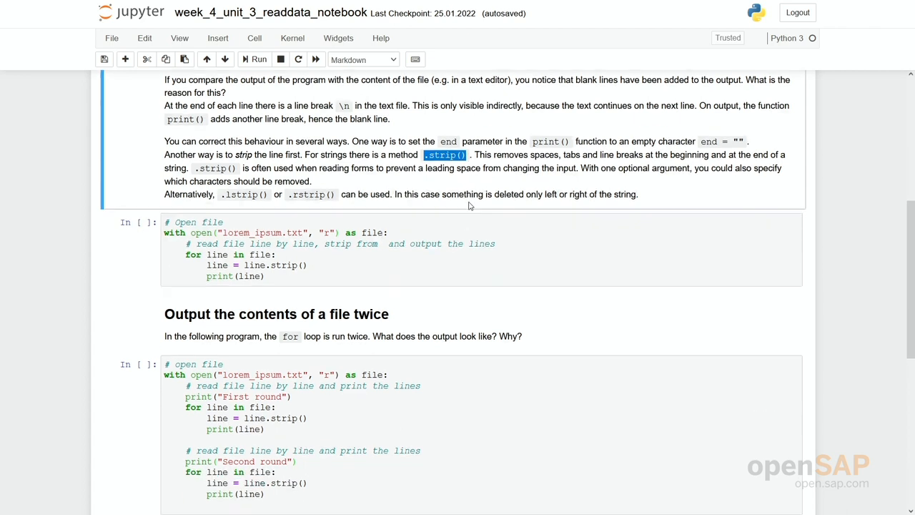
scroll(down, 3)
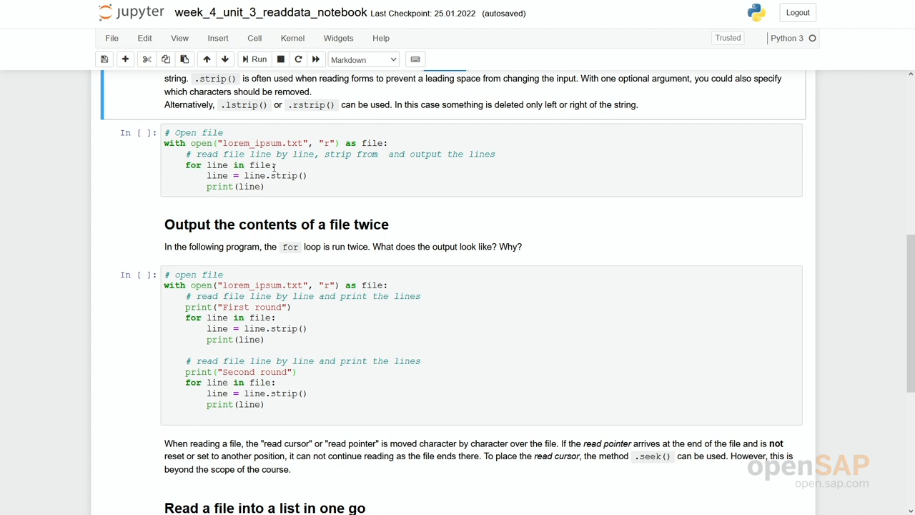
mouse_move(208, 175)
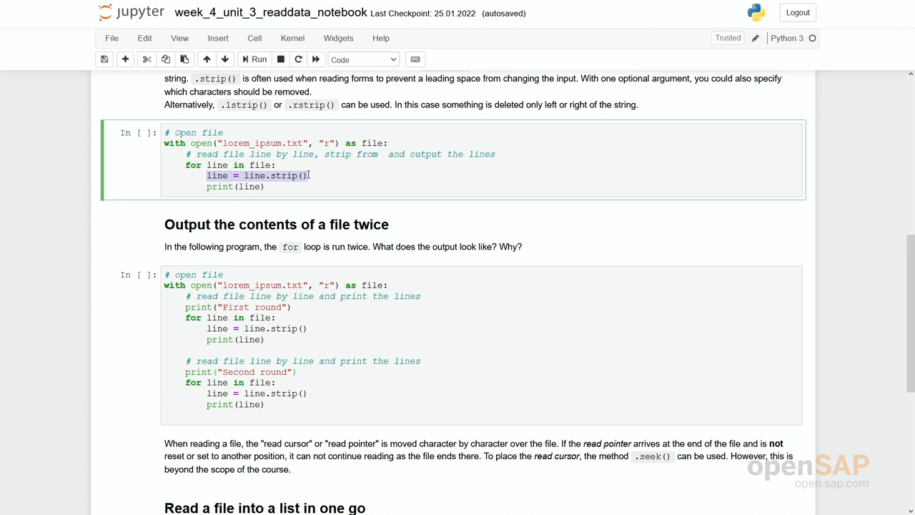
Step: Run the line.strip() cell so lorem_ipsum.txt prints without blank lines
click(308, 174)
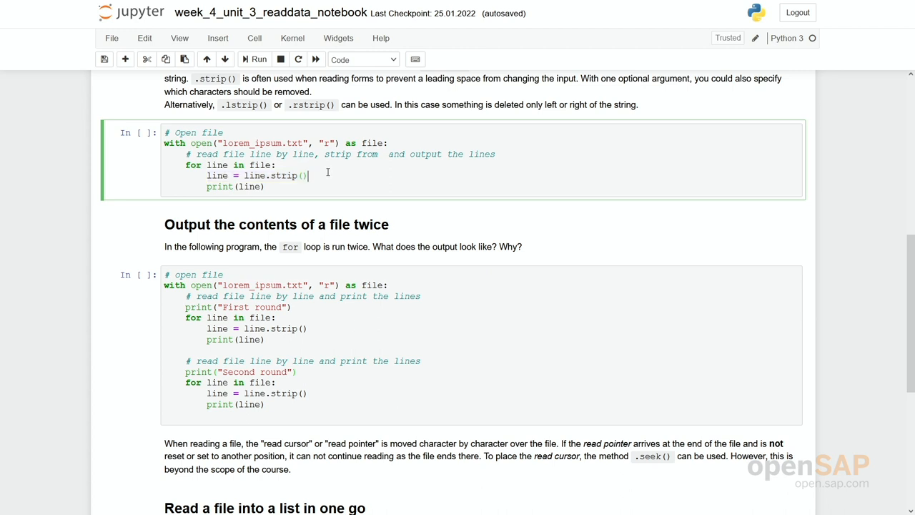
click(254, 60)
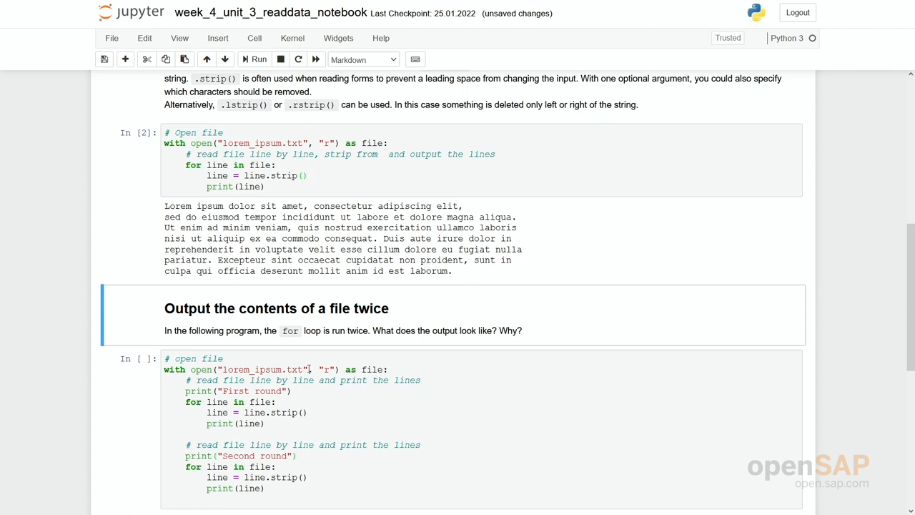
scroll(down, 3)
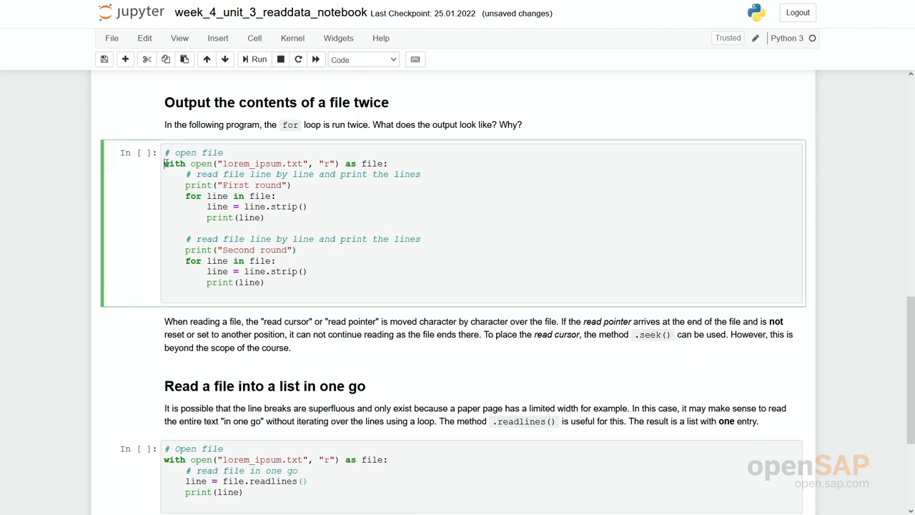
Step: Run the read-twice cell, showing lines only under 'First round' and none under 'Second round'
drag(163, 163, 242, 185)
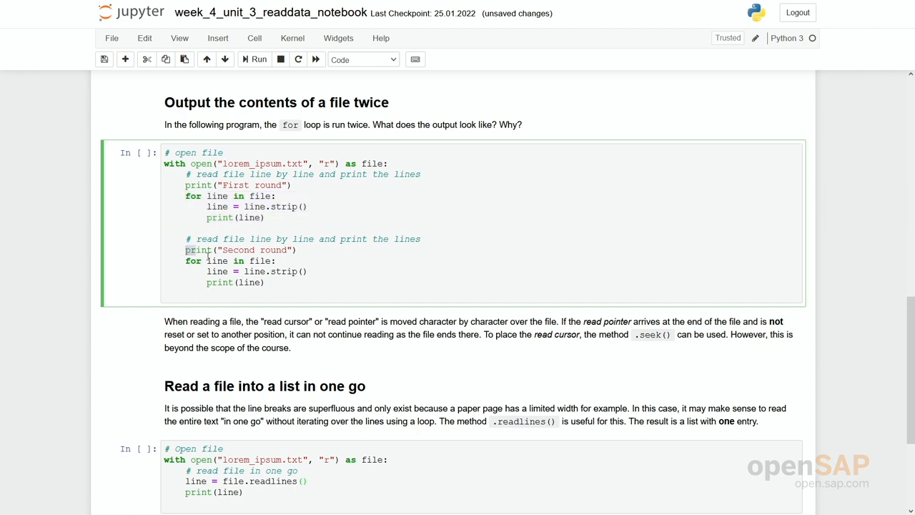
drag(186, 249, 263, 283)
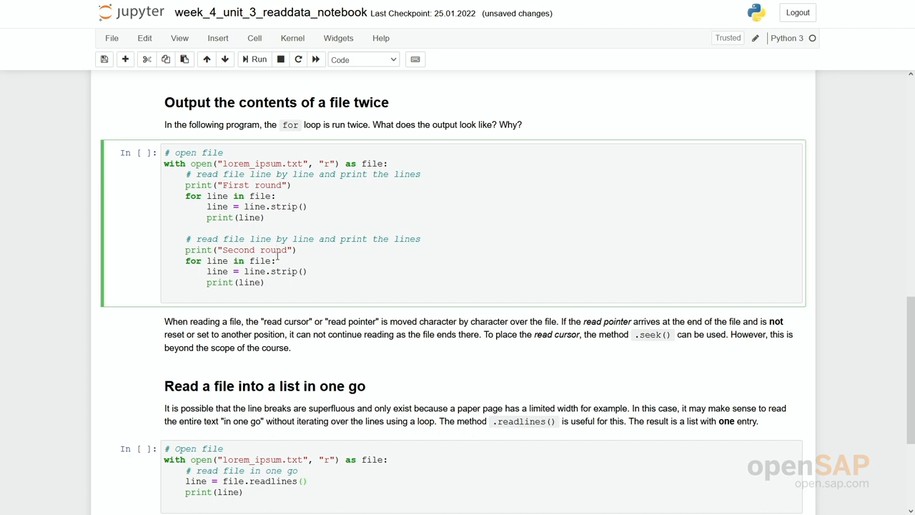
click(255, 60)
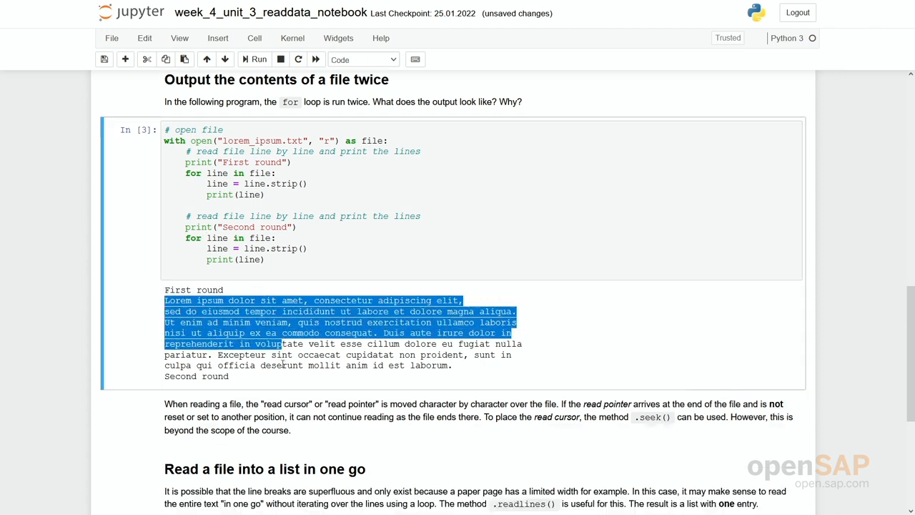
scroll(down, 3)
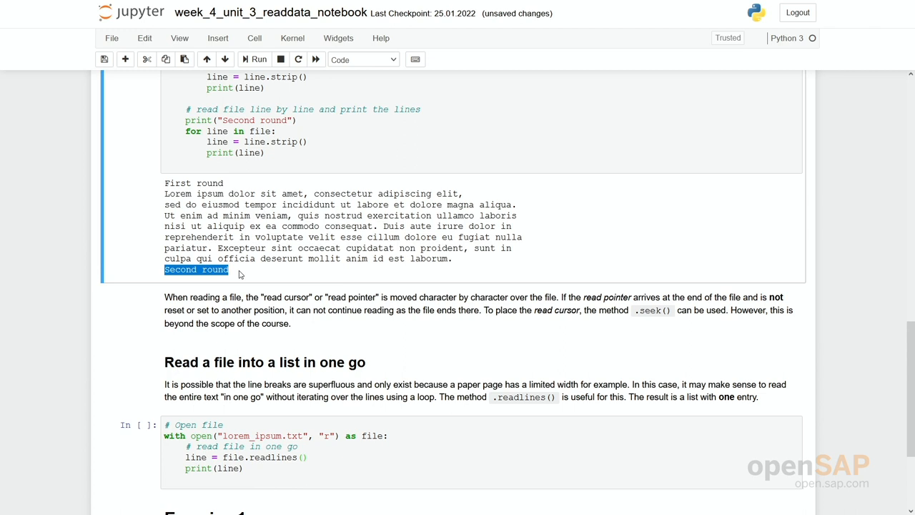
scroll(down, 3)
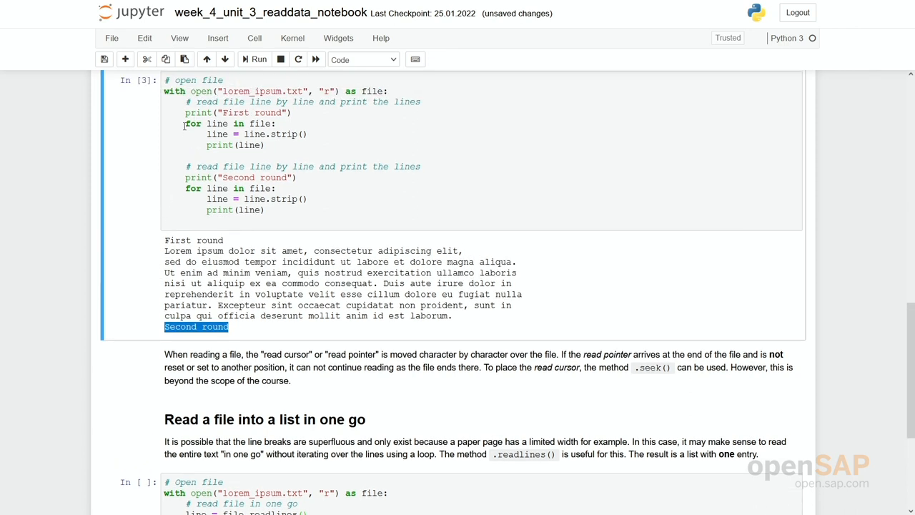
drag(186, 123, 272, 145)
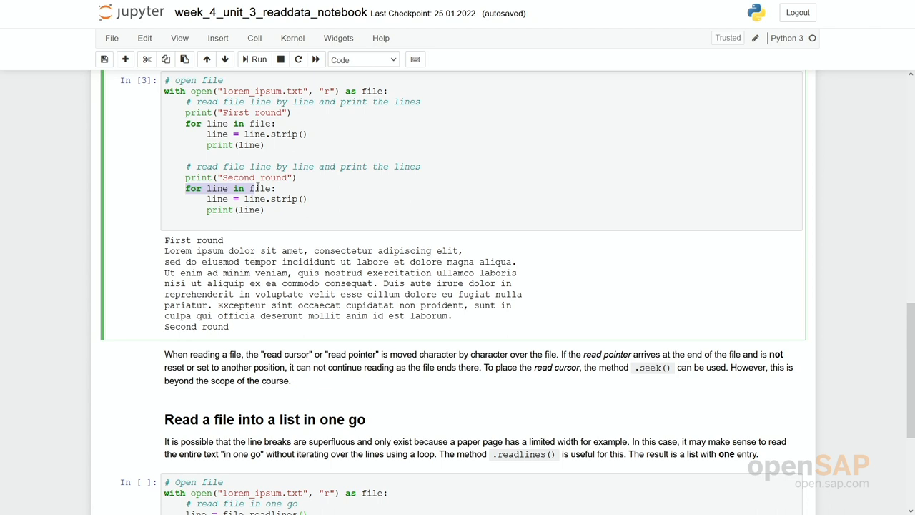
mouse_move(214, 271)
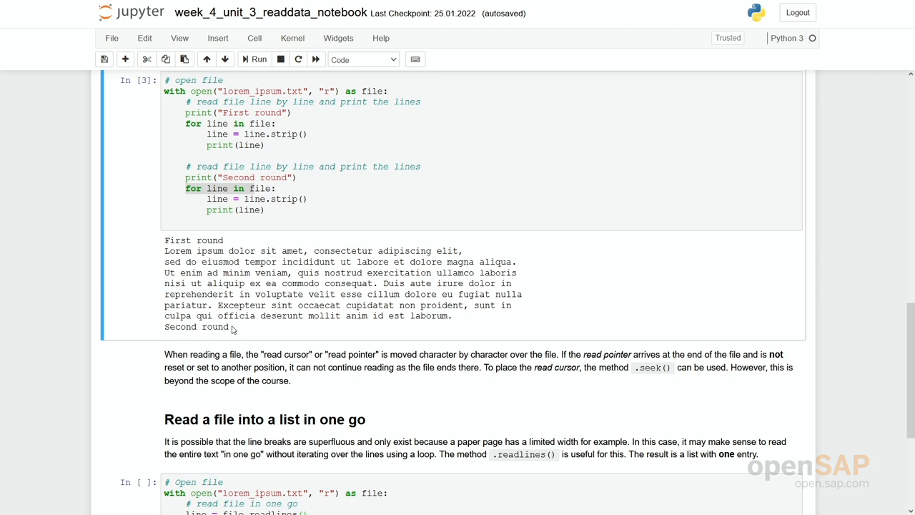
mouse_move(240, 412)
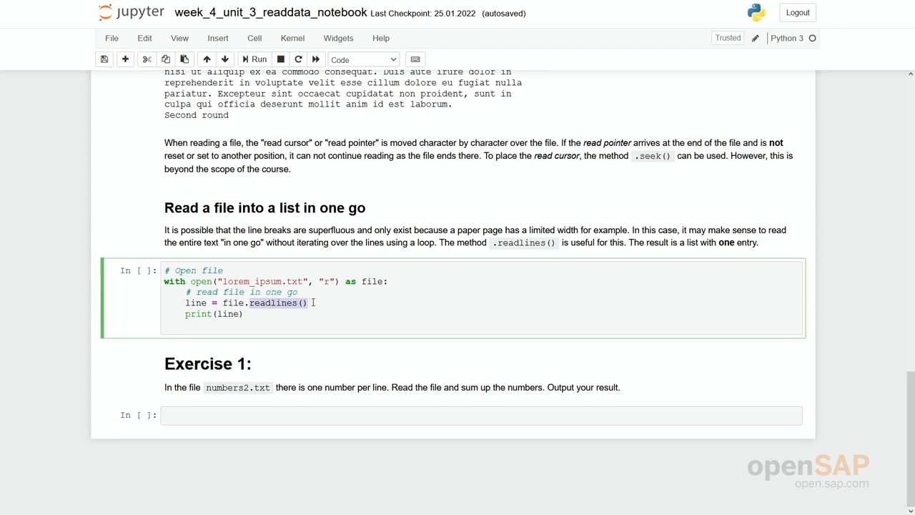
click(270, 316)
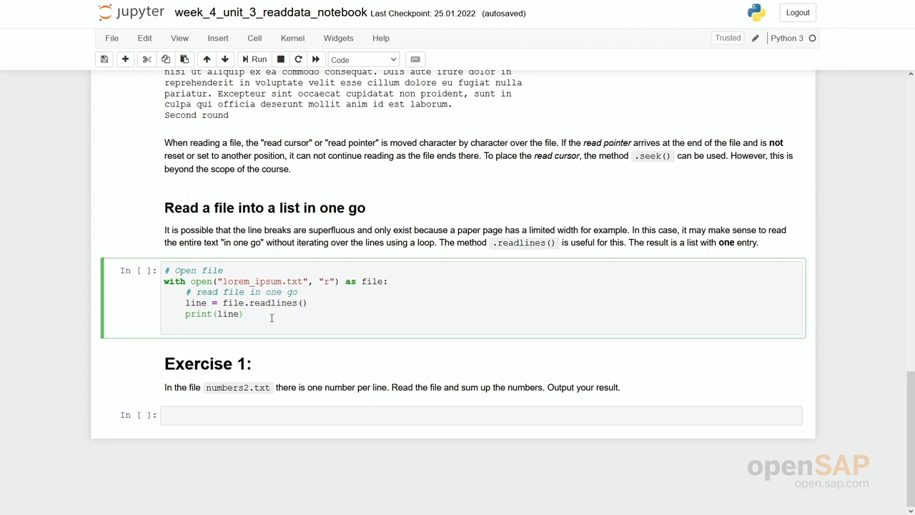
click(255, 59)
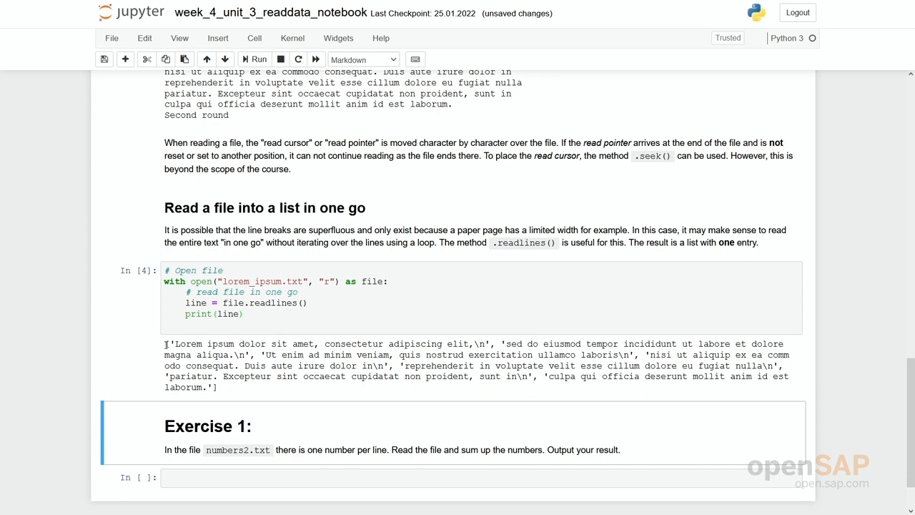
drag(166, 343, 218, 386)
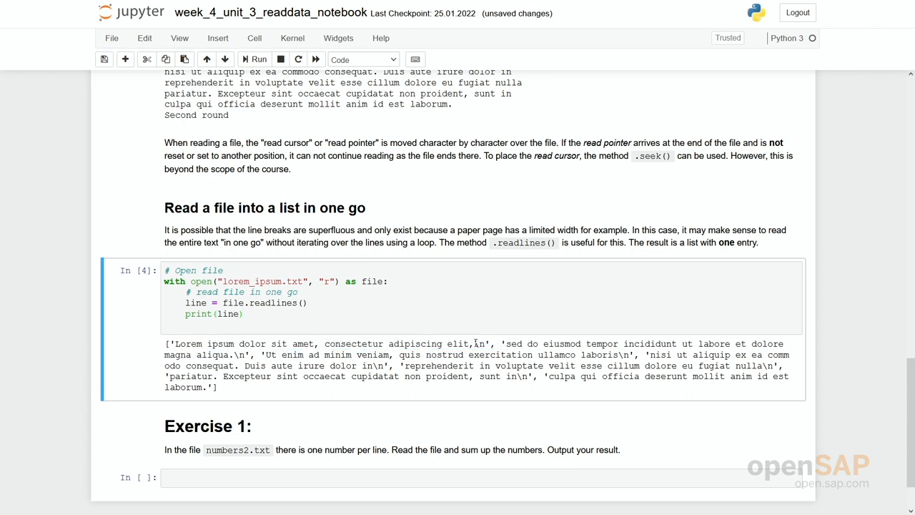
double_click(479, 343)
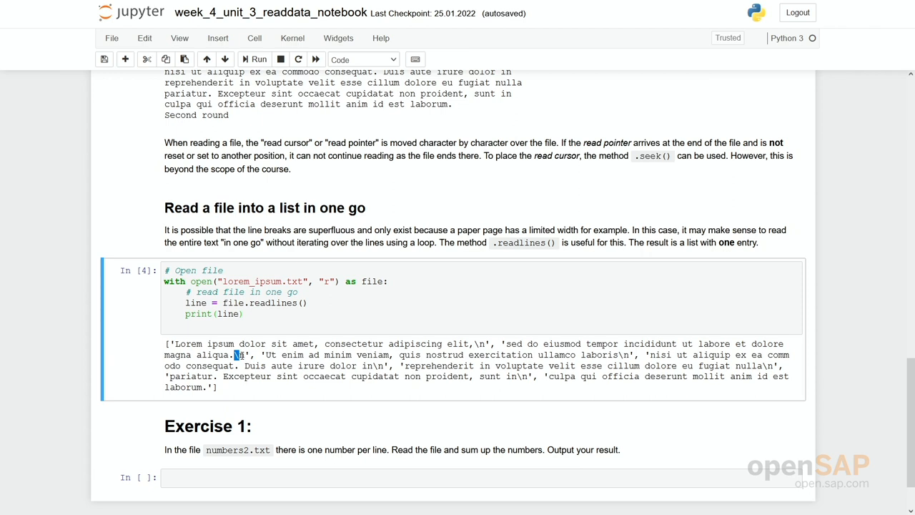
click(286, 477)
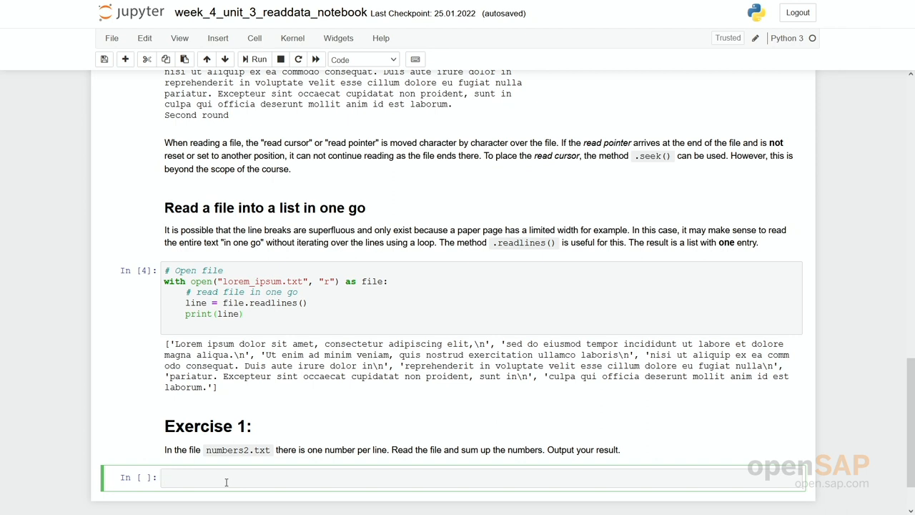
Step: Paste the line-by-line strip-and-print loop into the empty Exercise 1 cell
click(286, 477)
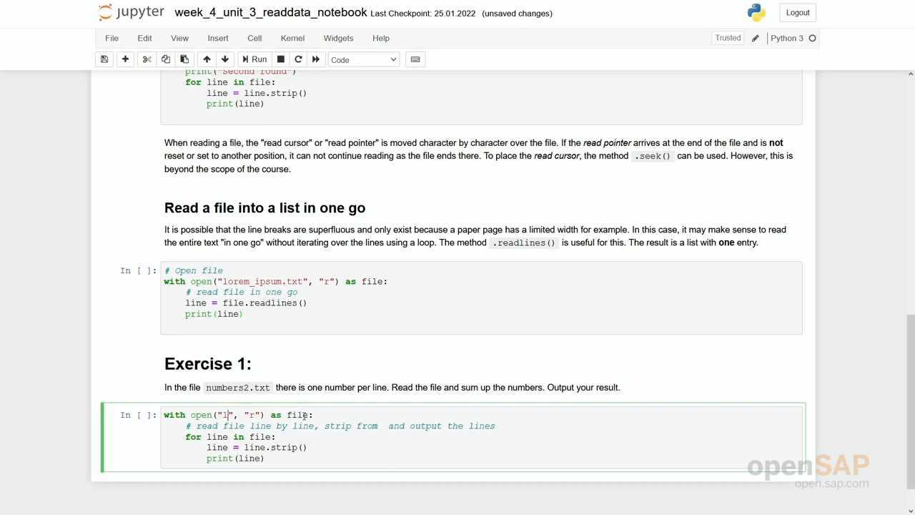
Step: Point the Exercise 1 loop at numbers2.txt and run it, listing numbers from 0 upward
text(r)
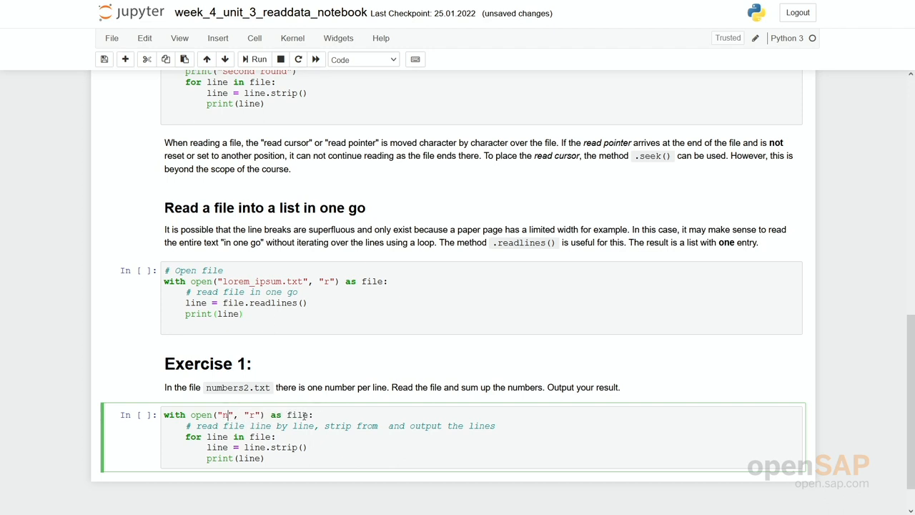
text(umbers2)
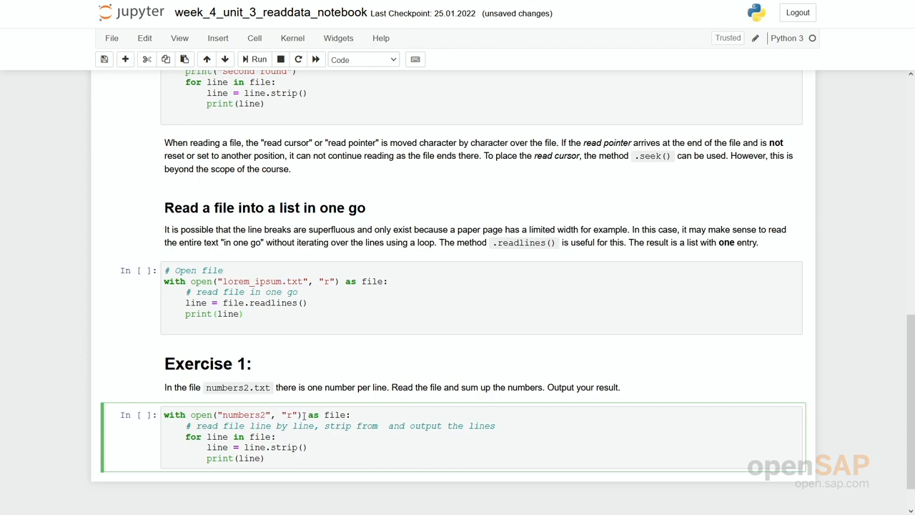
text(.txt)
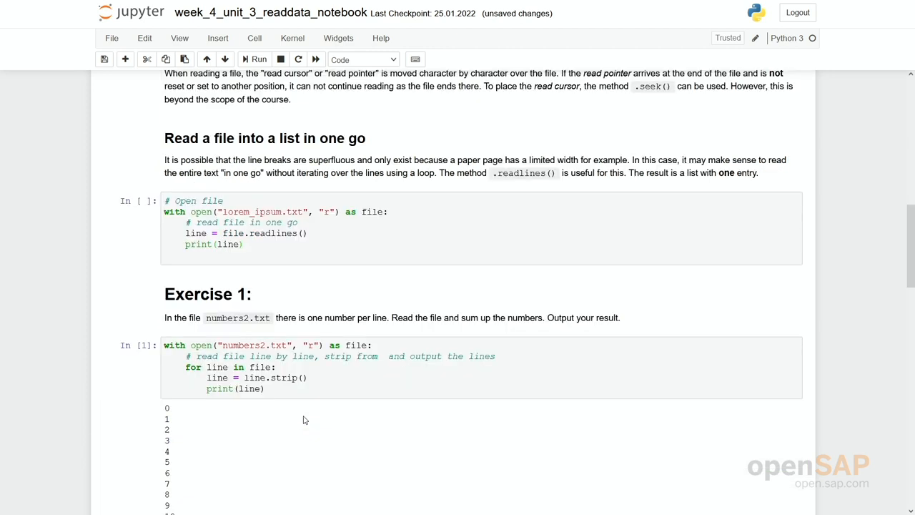
scroll(down, 3)
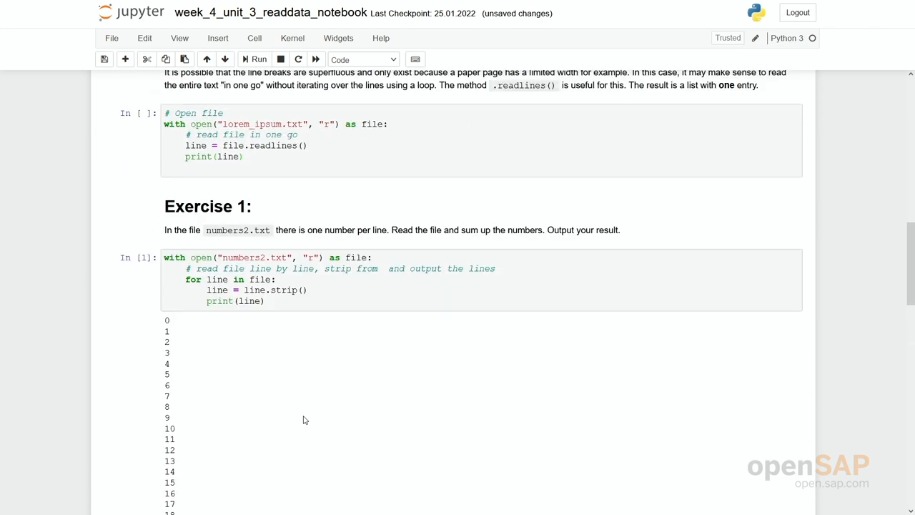
Step: Add line = int(line) after the strip so each line becomes an integer
click(307, 289)
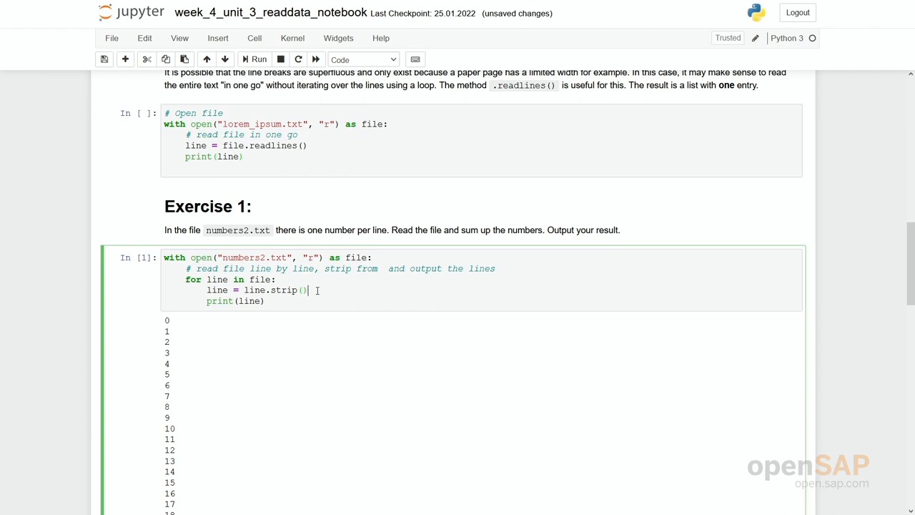
key(Enter)
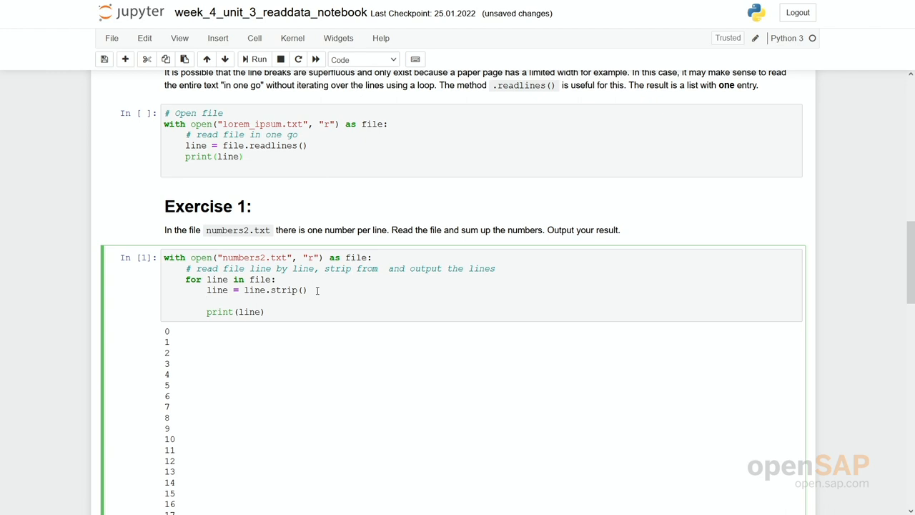
text(line = int()
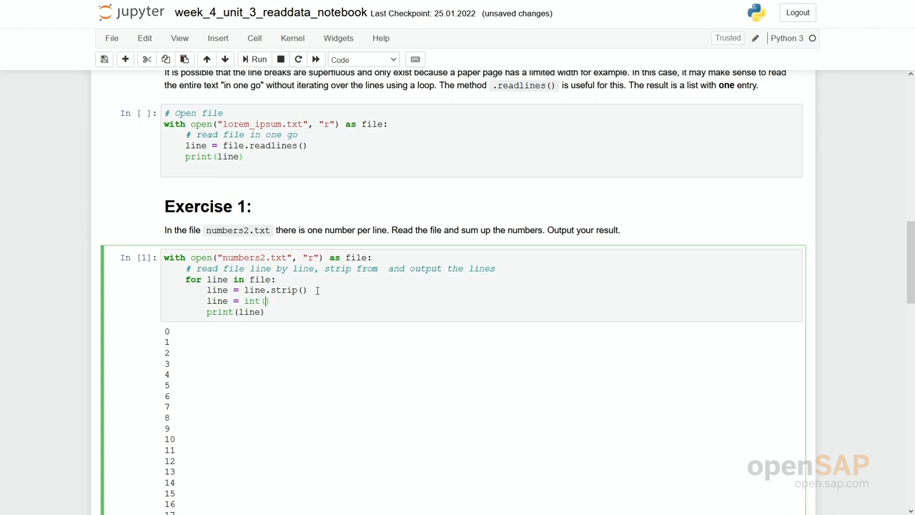
text(line)
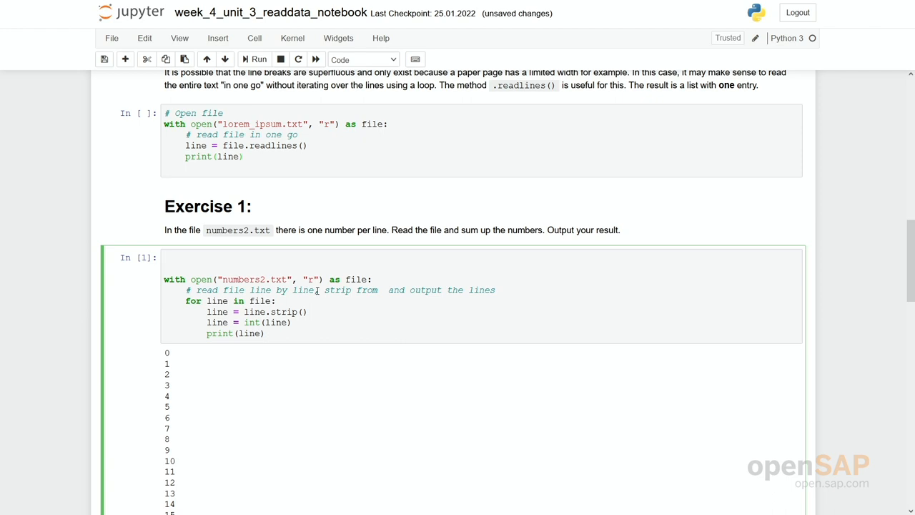
Step: Add sum_file = 0, accumulate sum_file += line in the loop, and print(line, sum_file)
text(sum)
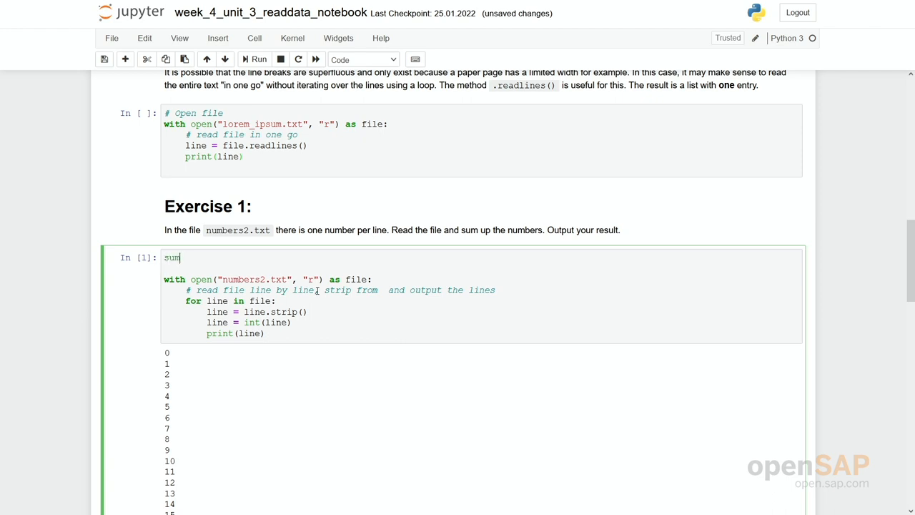
text(_file = 0)
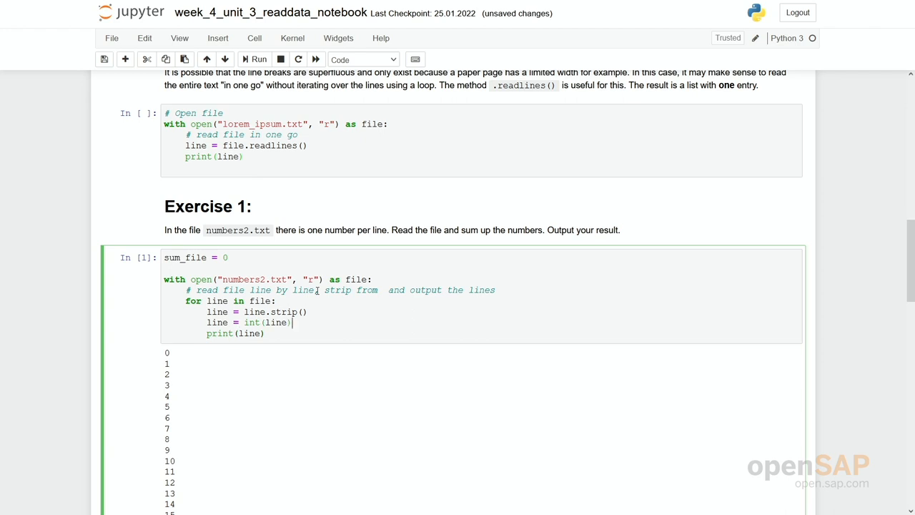
text(sum)
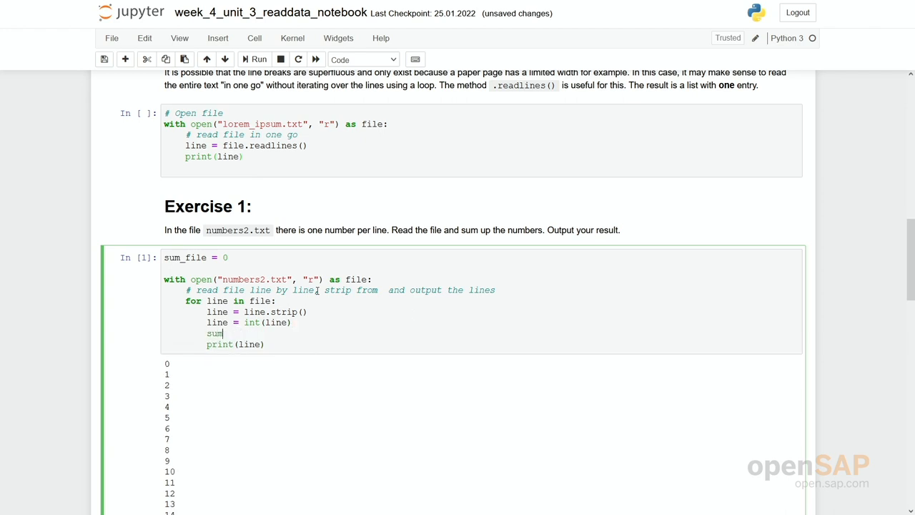
text(_file += li)
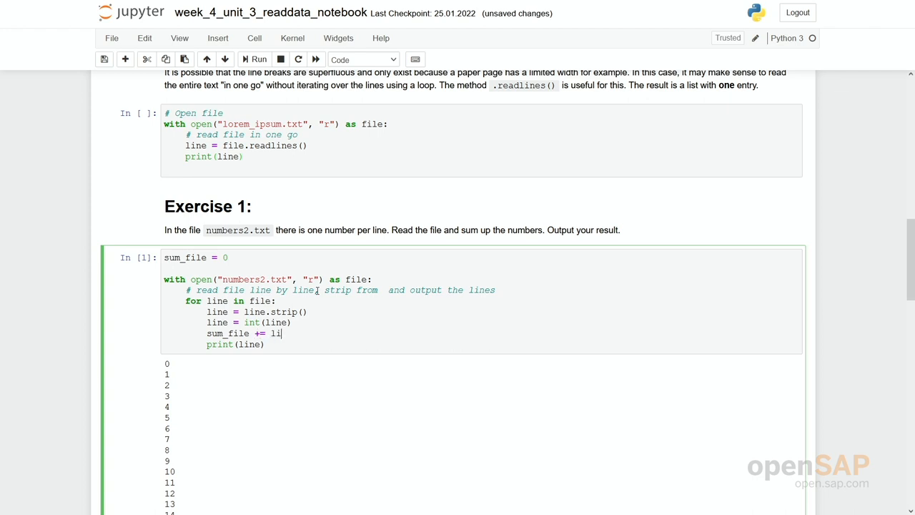
text(ne)
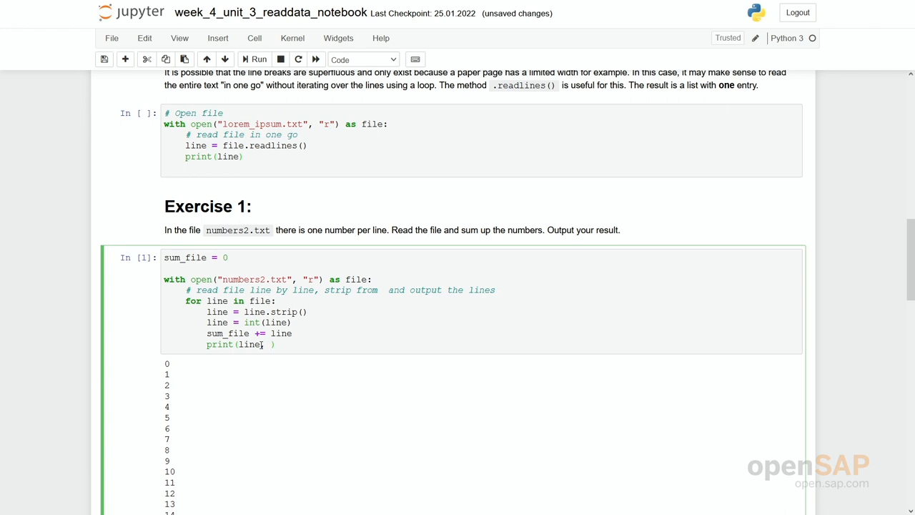
text(sum_)
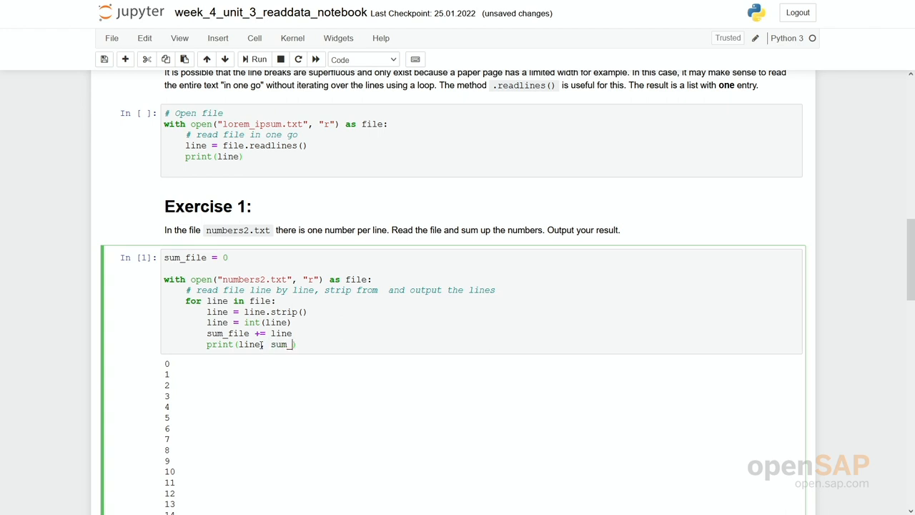
text(file))
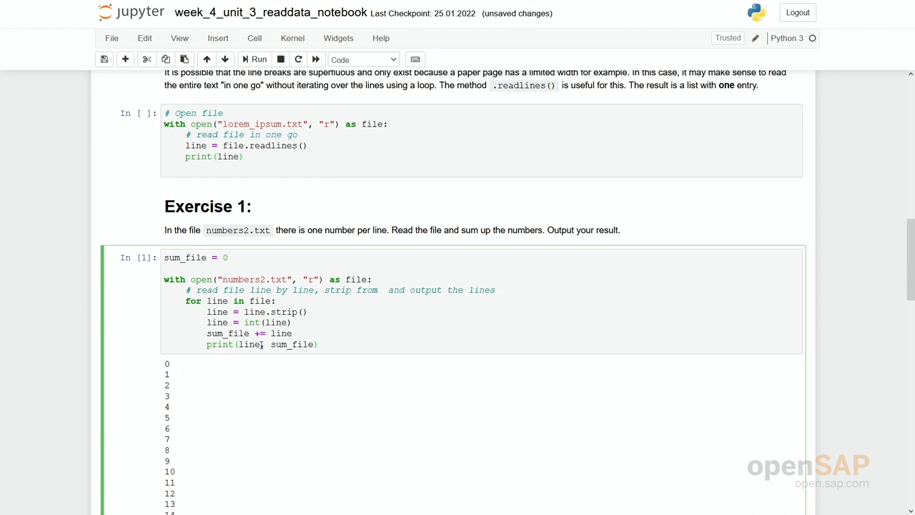
Step: Run Exercise 1 so each number prints beside its cumulative sum
click(257, 60)
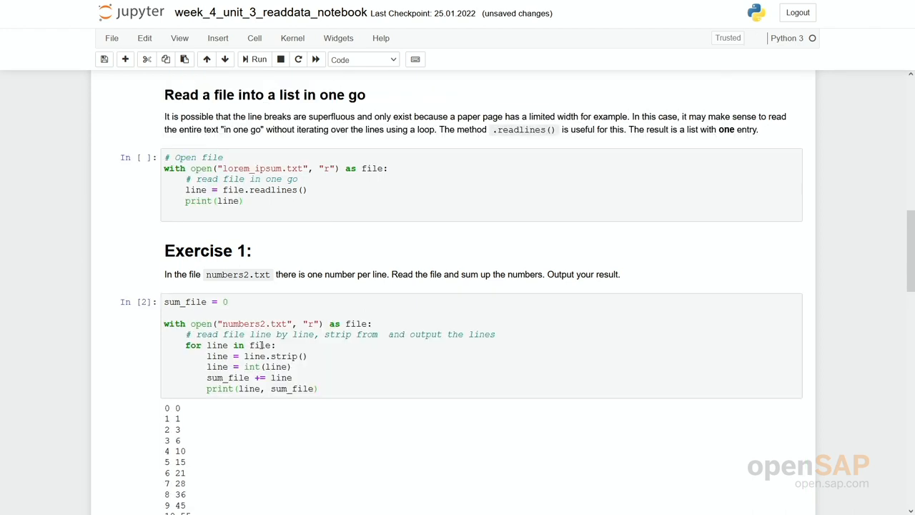
scroll(down, 3)
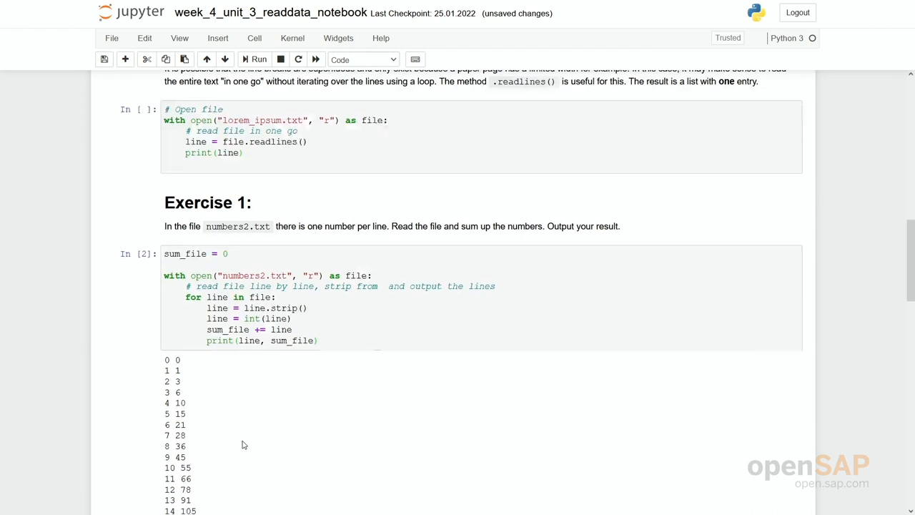
scroll(down, 3)
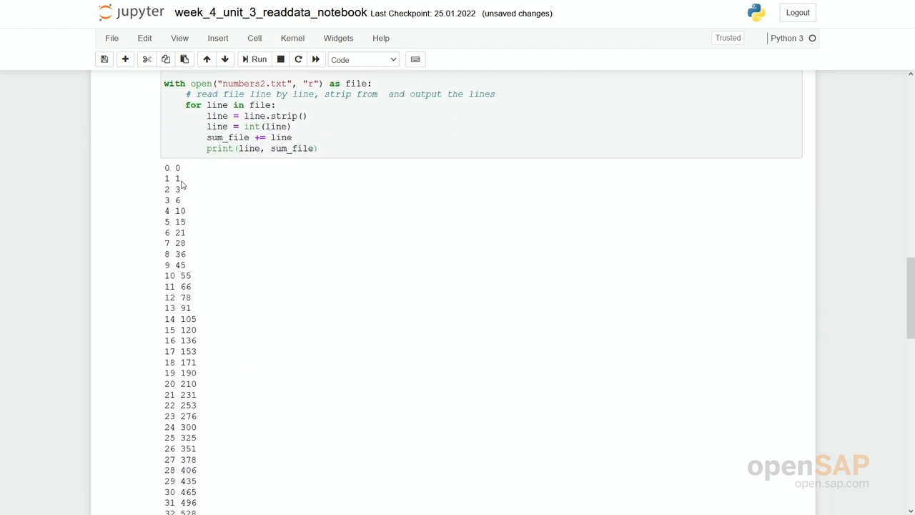